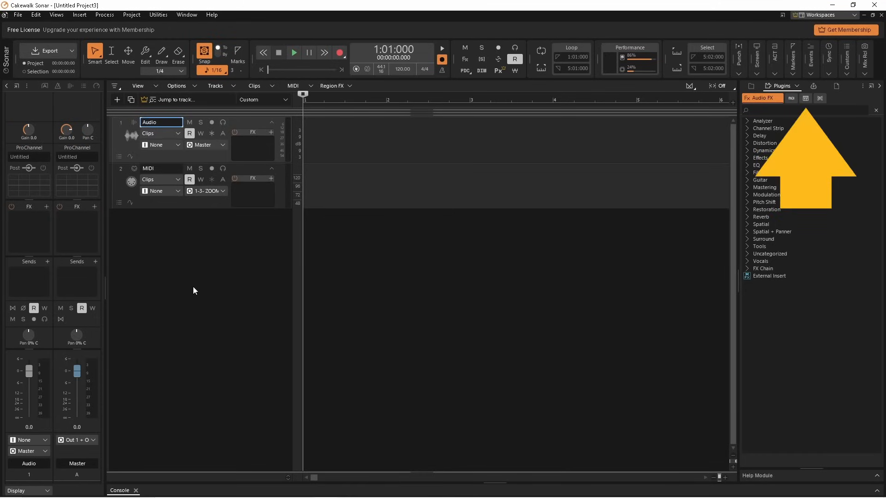
mouse_move(217, 317)
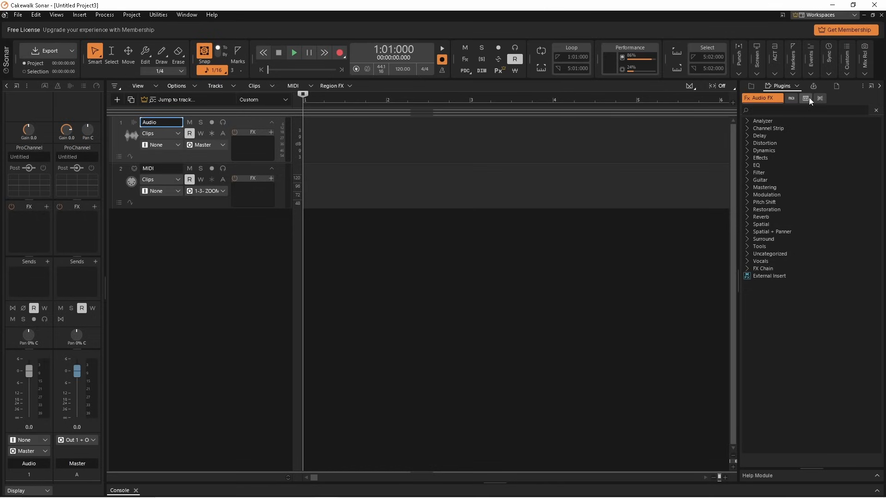
- Insert SI-Drum Kit from the Drums instruments as a new simple instrument track
click(794, 98)
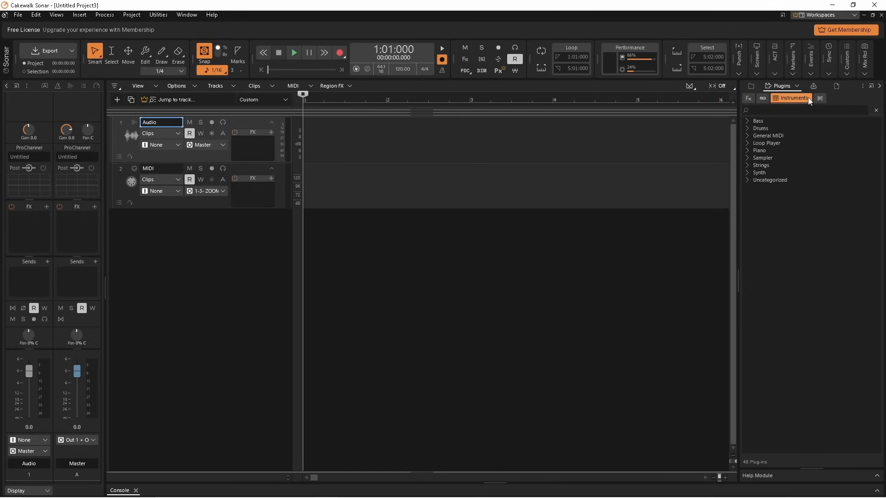
click(762, 129)
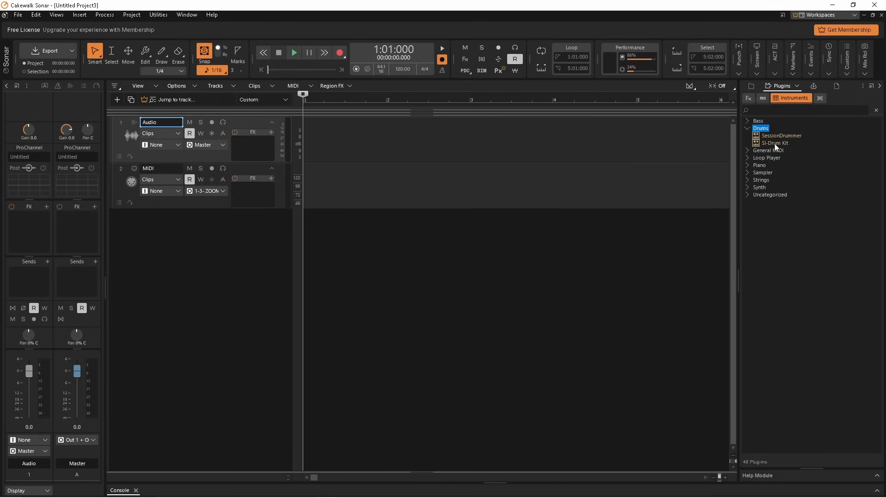
double_click(775, 143)
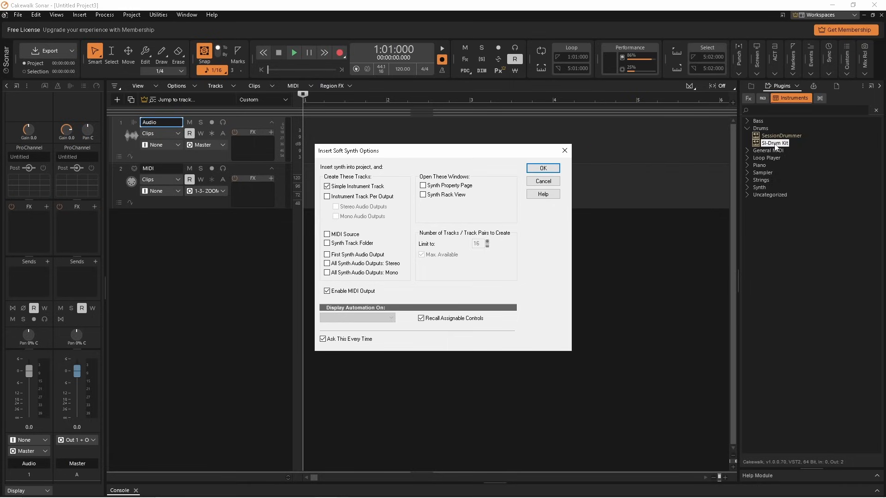
mouse_move(542, 168)
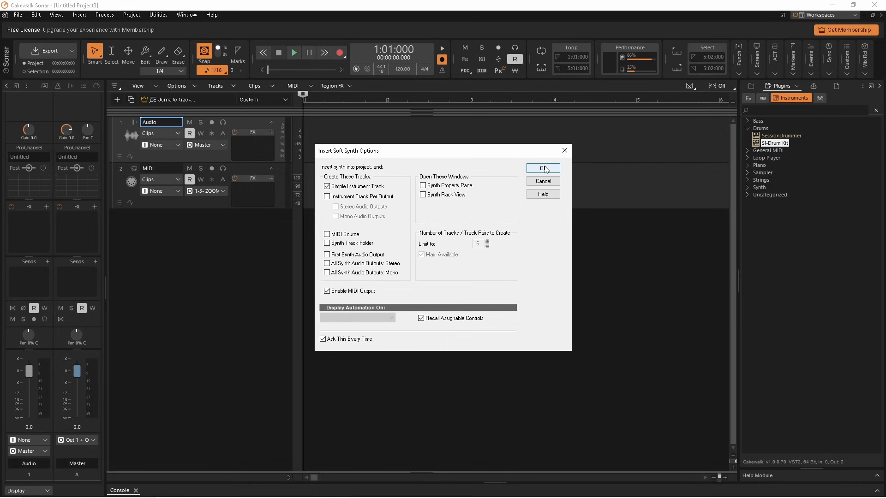
click(541, 168)
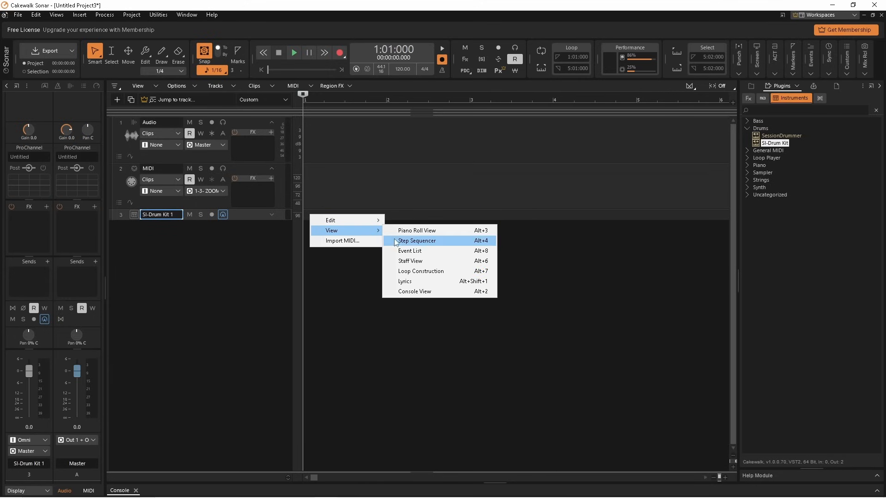
- Bring up the Step Sequencer view for the SI-Drum Kit 1 track
click(416, 241)
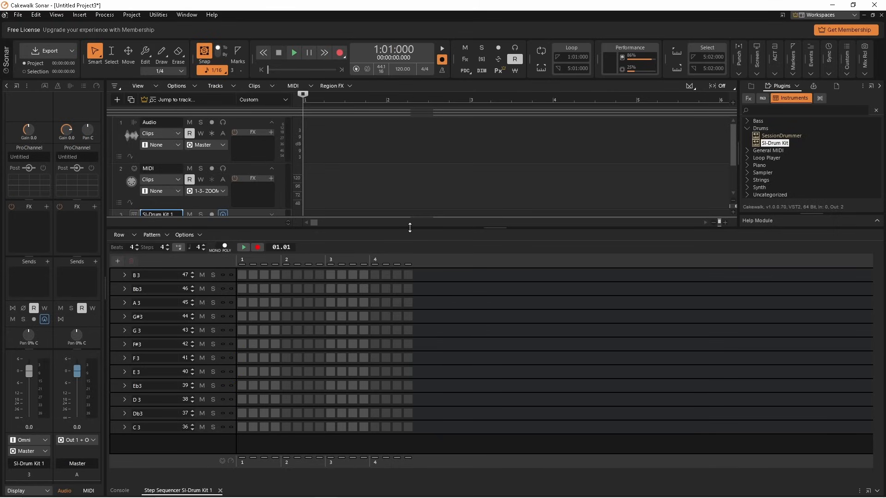
mouse_move(158, 427)
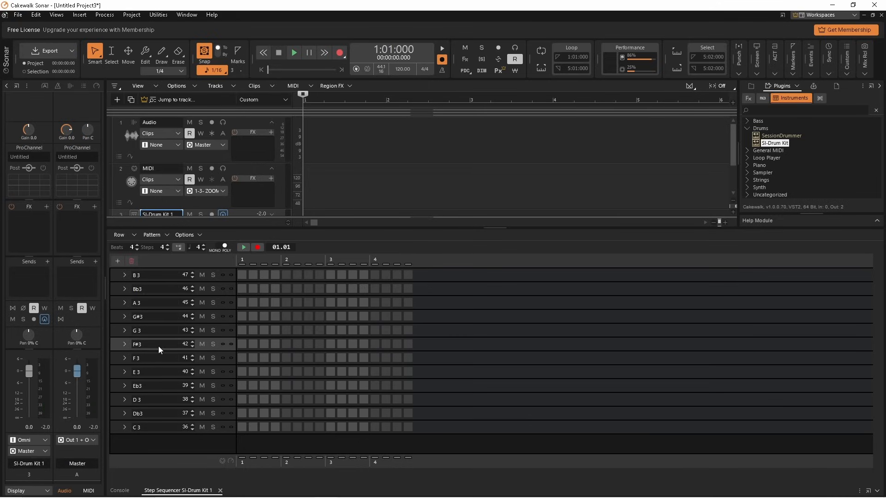
mouse_move(513, 208)
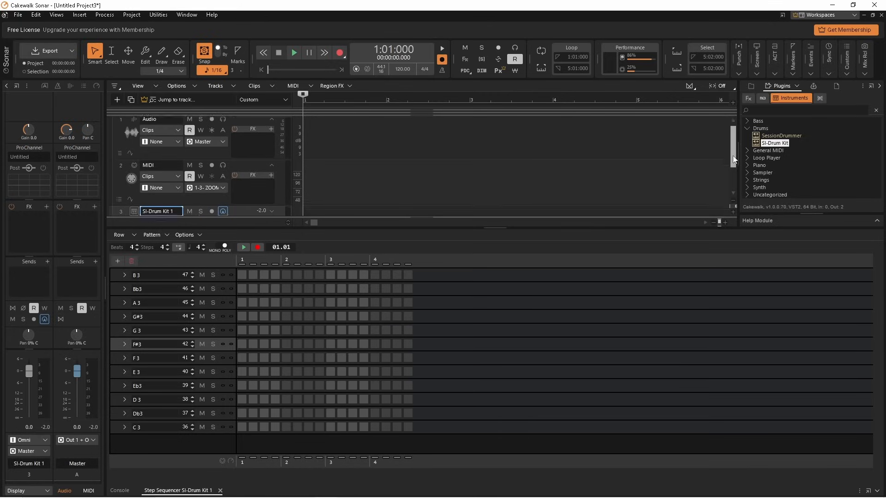
- Scroll the track pane down to reach the SI-Drum Kit 1 track controls
scroll(down, 3)
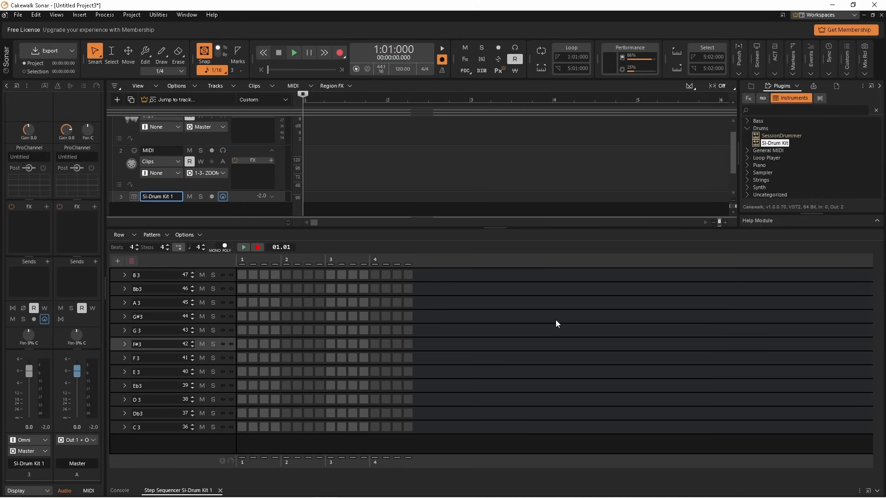
mouse_move(469, 306)
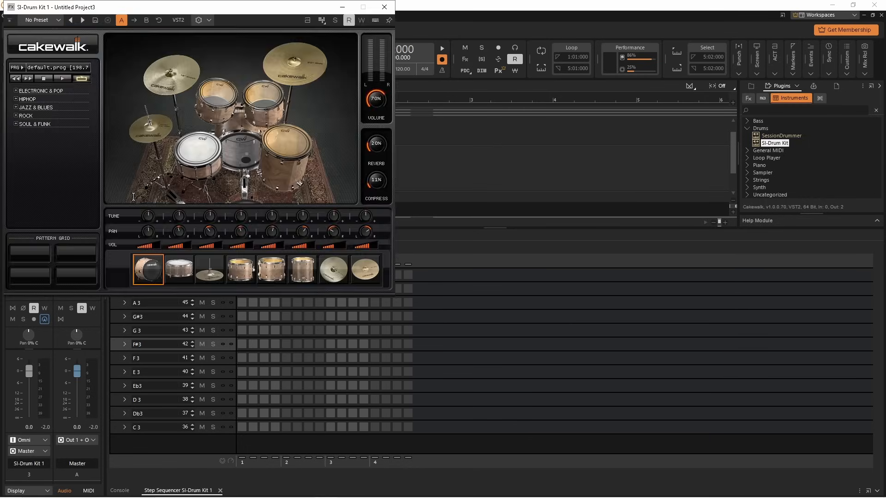
mouse_move(204, 5)
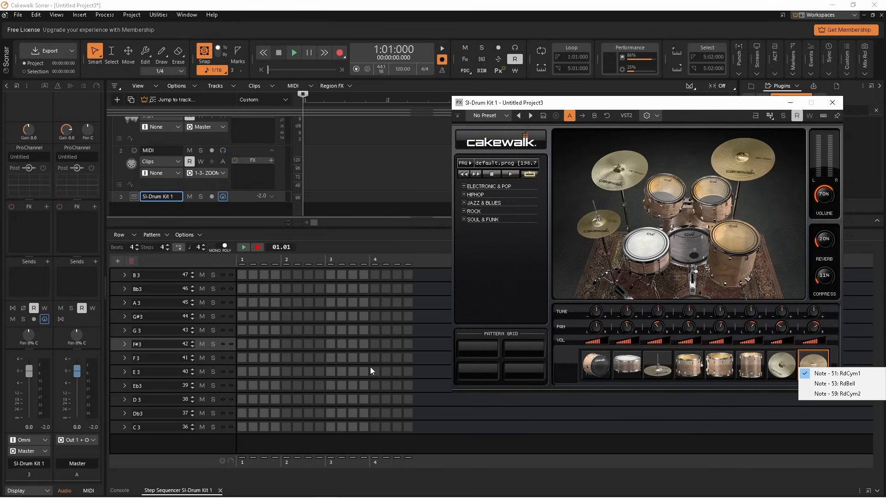
- Insert a new row above B3, creating the Eb4 (note 51) row
right_click(123, 275)
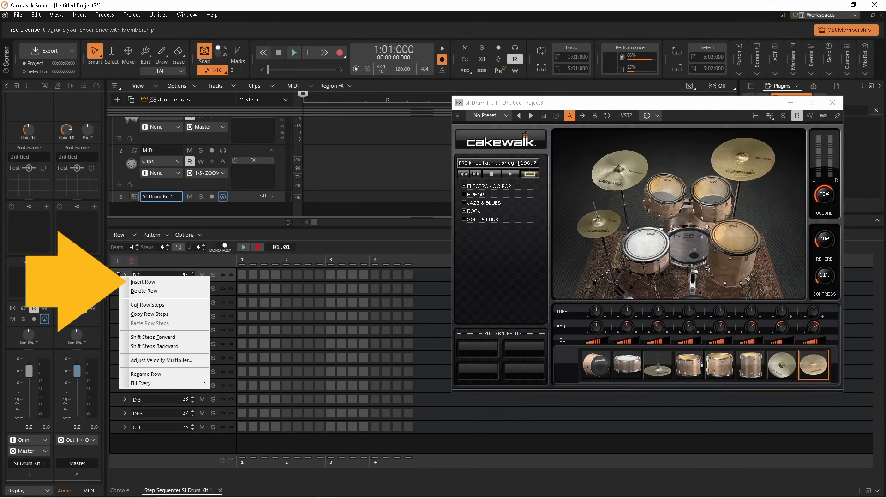
mouse_move(142, 282)
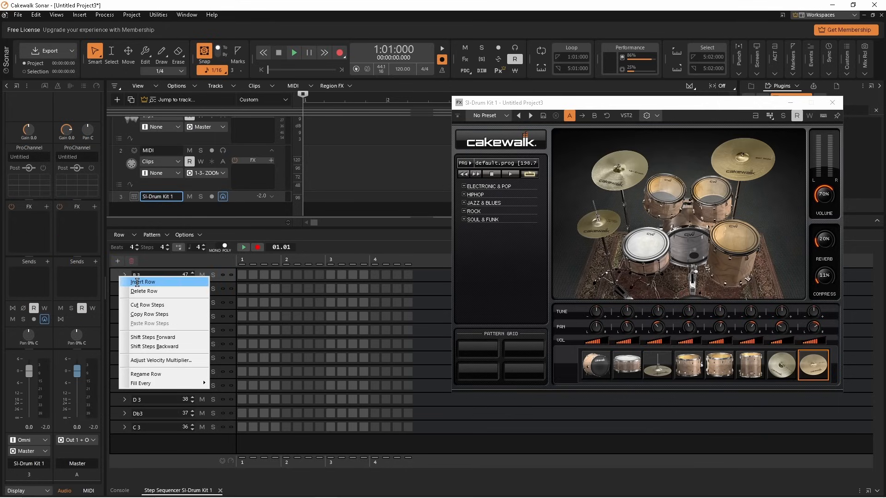
click(143, 282)
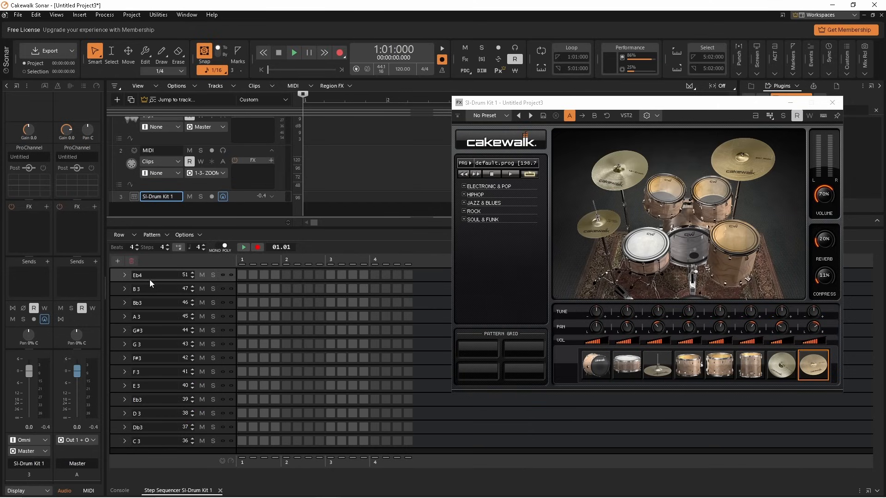
mouse_move(157, 400)
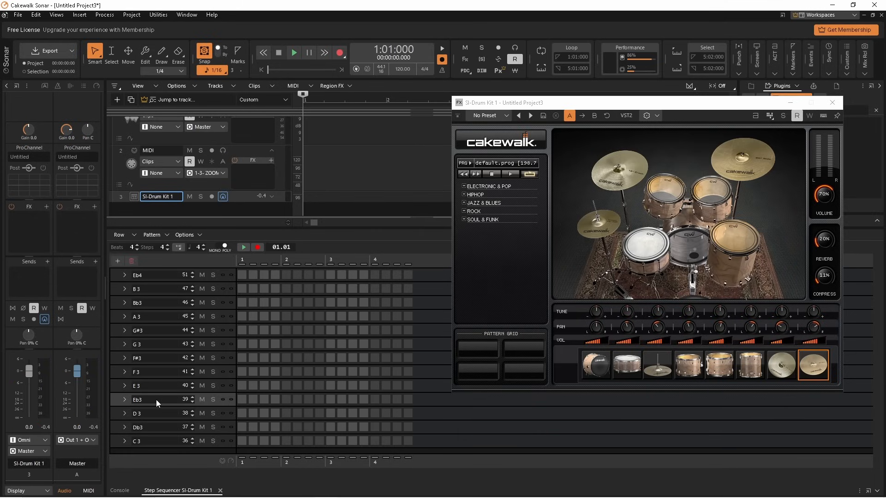
- Close the SI-Drum Kit 1 plug-in window so the sequencer grid is fully visible
right_click(158, 402)
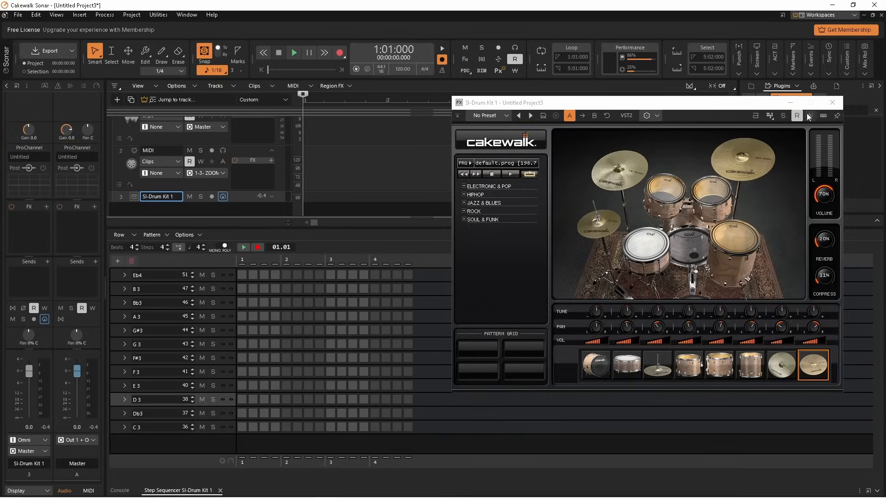
click(832, 102)
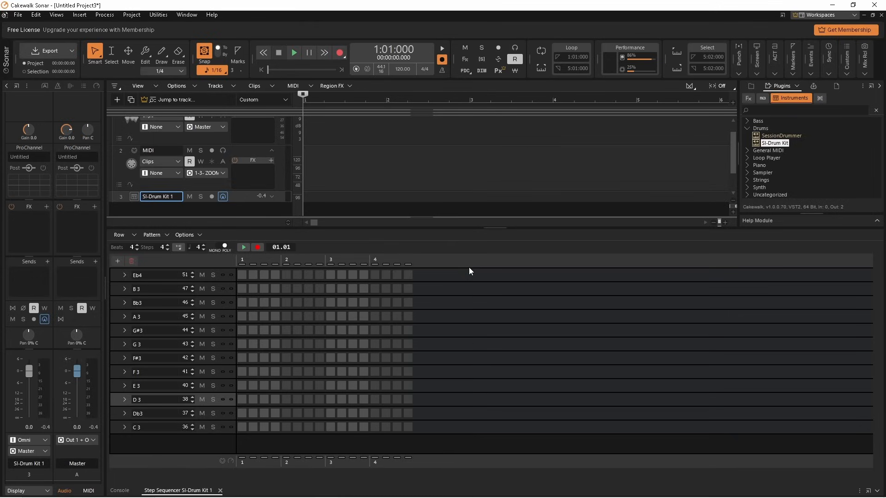
mouse_move(246, 429)
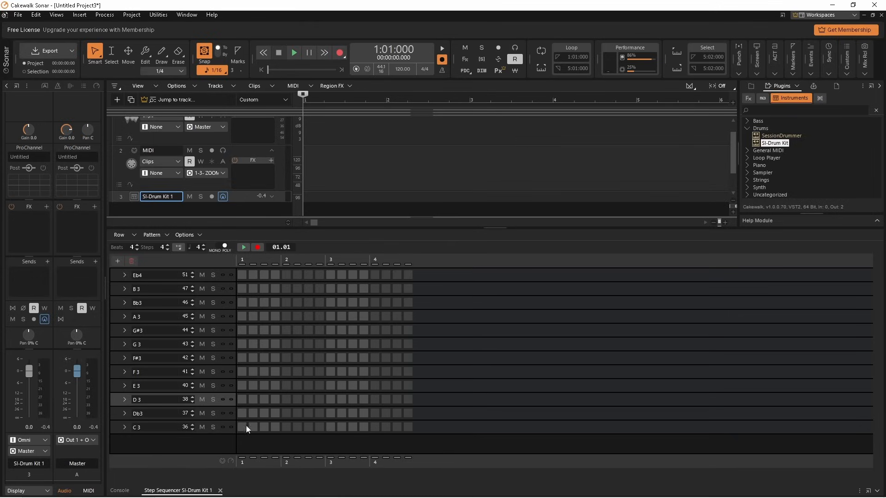
- Enable C3 on steps 1 and 9 and D3 on steps 5 and 13 for a basic beat
click(243, 427)
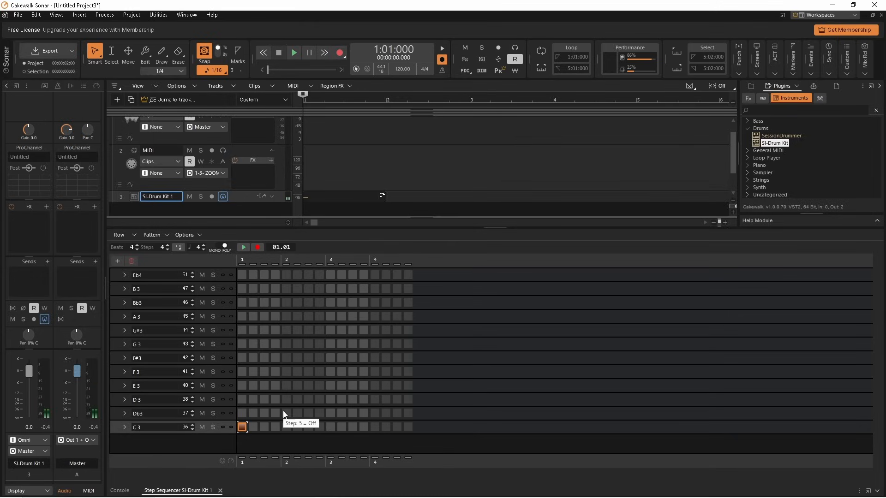
click(286, 414)
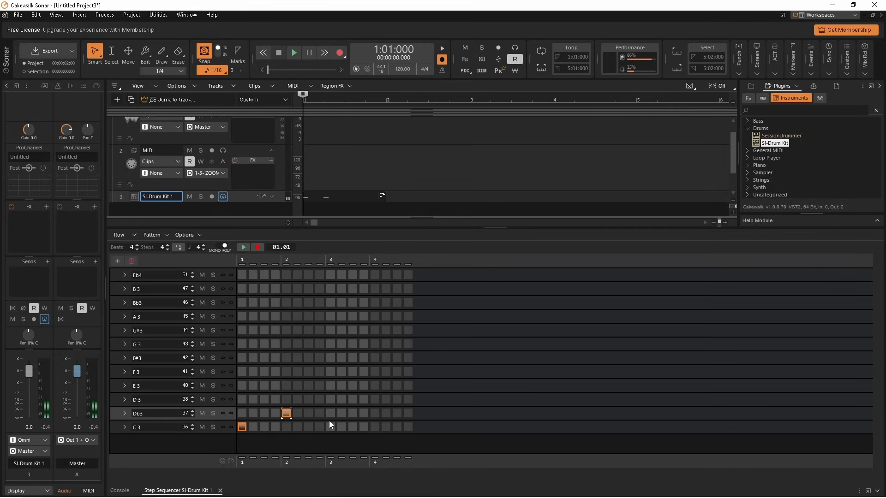
mouse_move(326, 431)
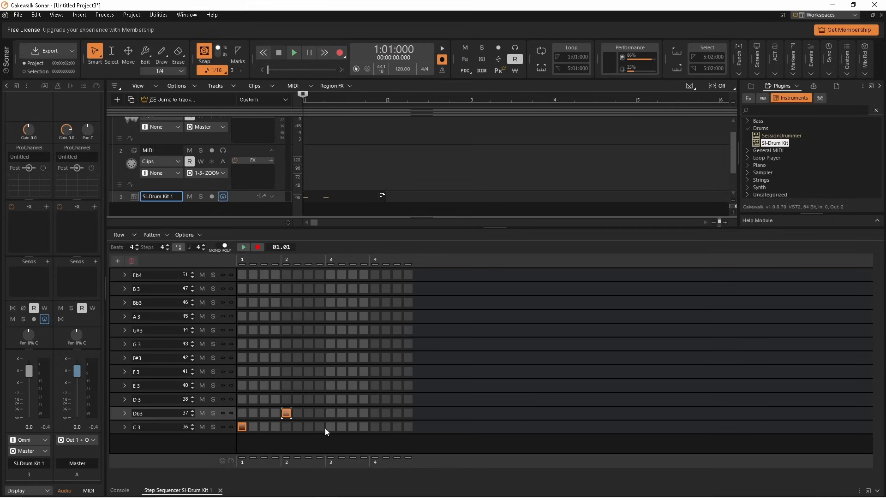
click(375, 399)
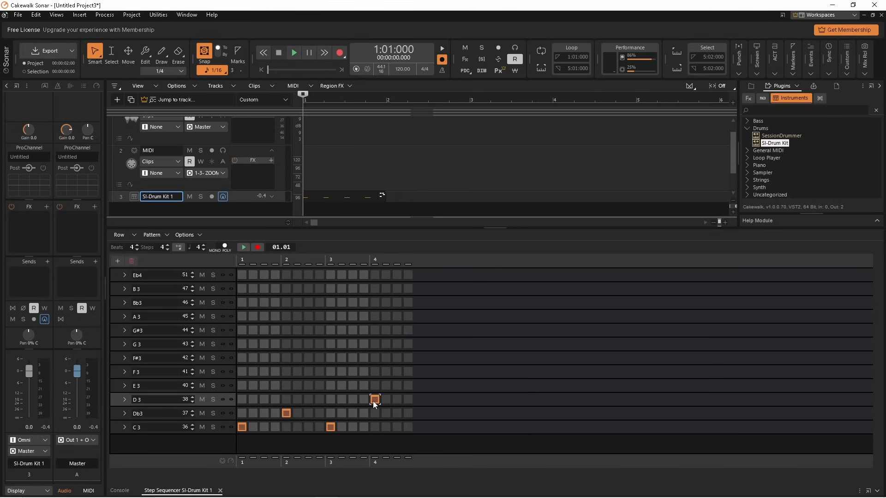
mouse_move(294, 418)
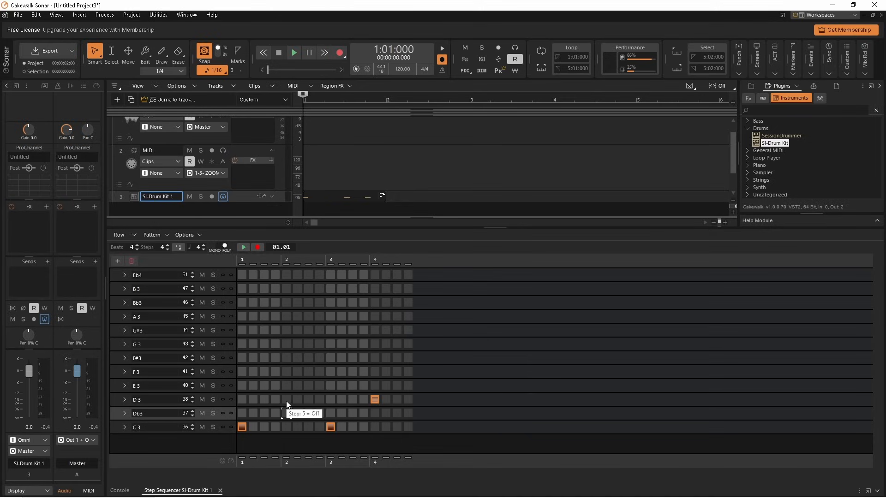
click(286, 399)
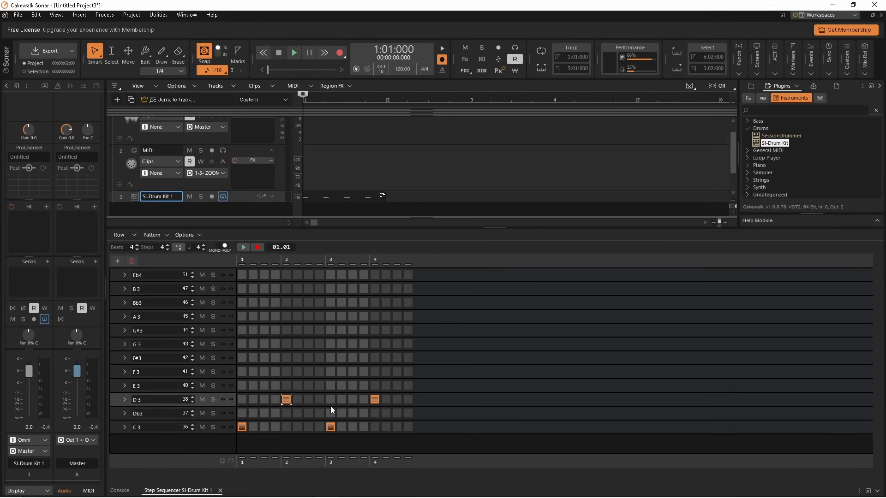
mouse_move(287, 405)
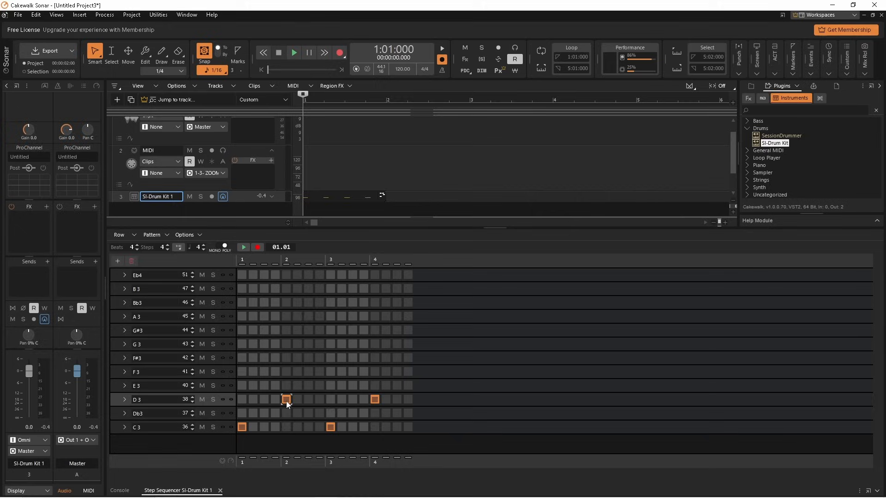
mouse_move(298, 407)
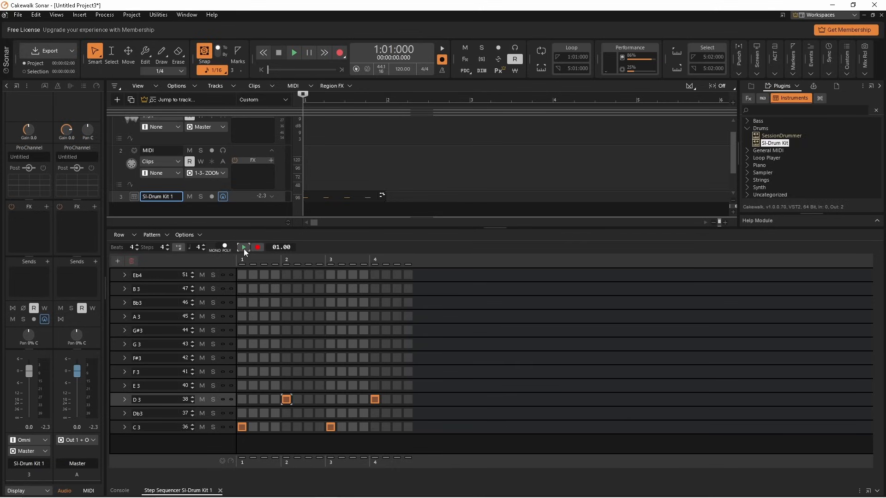
click(293, 52)
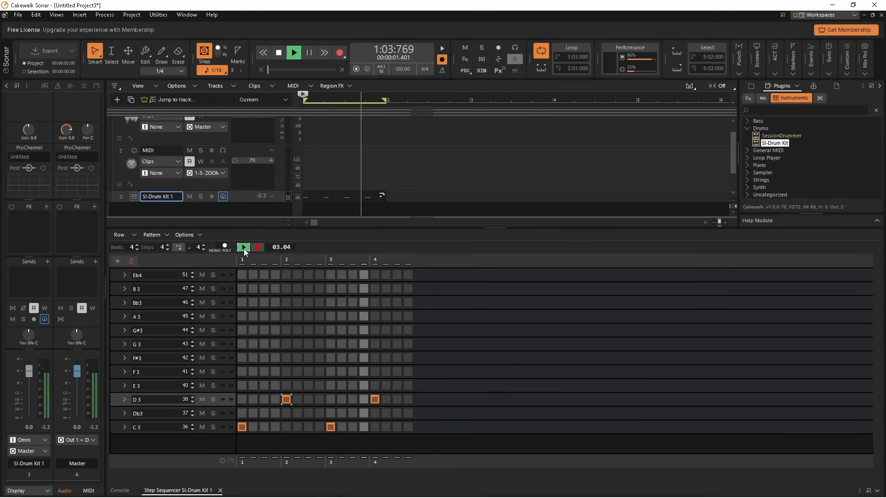
click(277, 52)
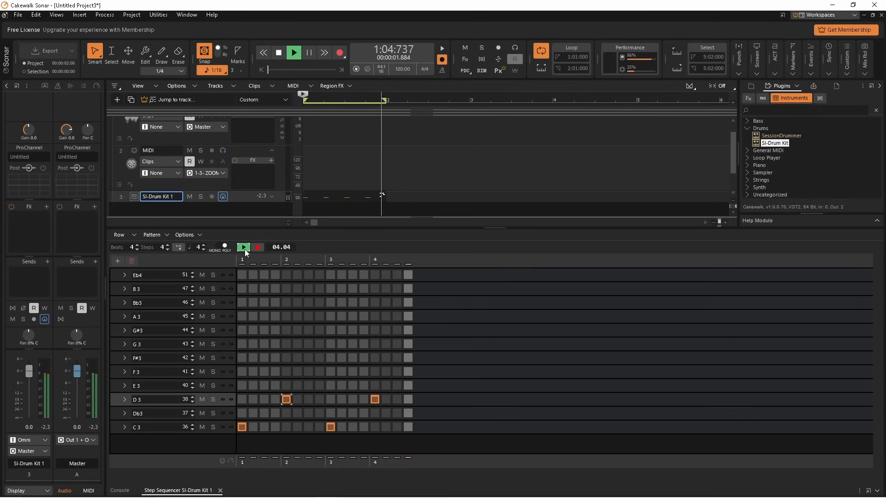
click(277, 53)
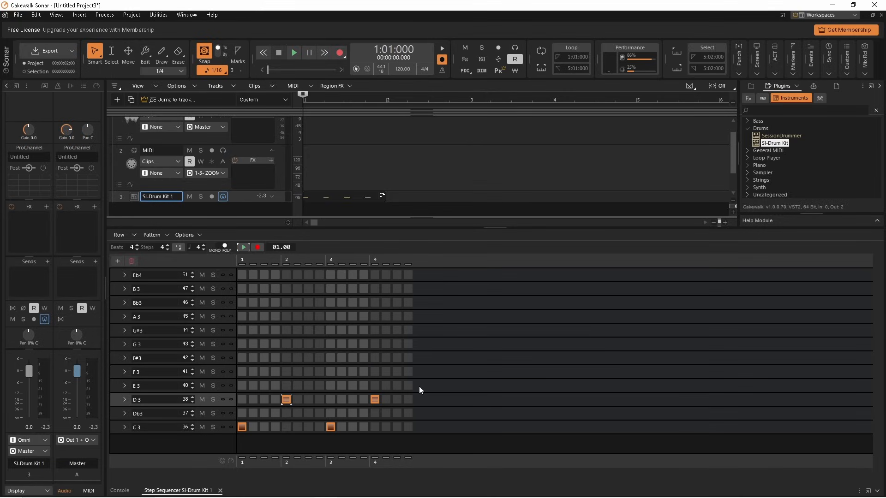
mouse_move(151, 258)
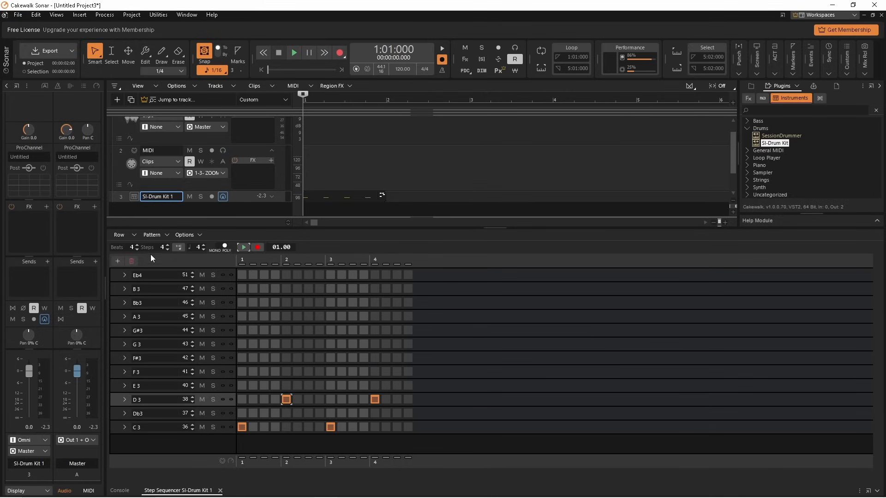
- Reduce the pattern's Beats setting from 4 to 3 and audition it
click(138, 249)
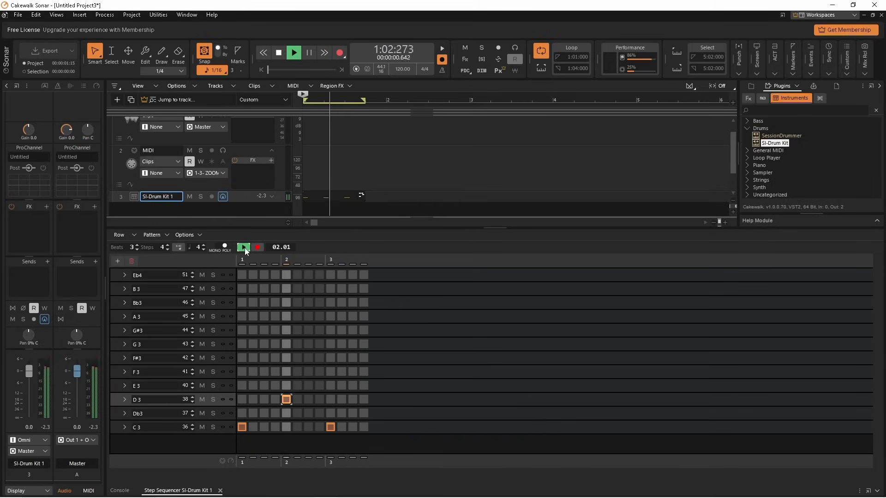
click(278, 52)
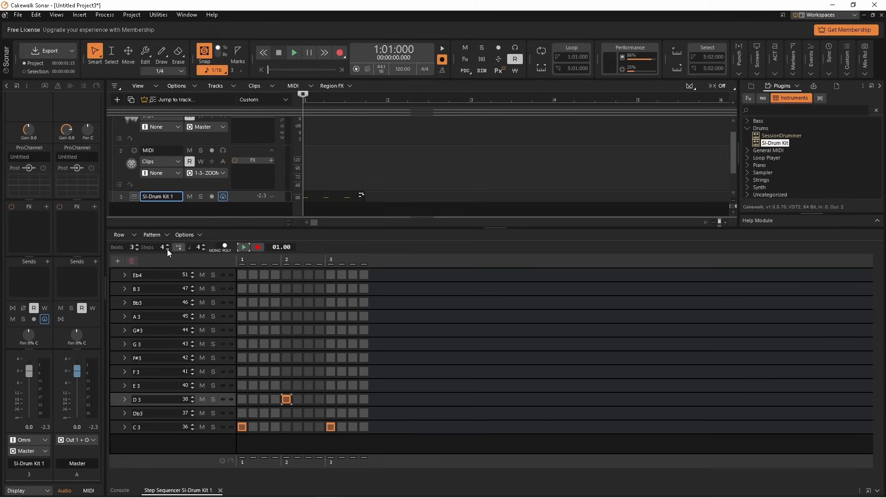
- Set Steps per beat to 3 for triplet subdivisions and audition the pattern
click(166, 251)
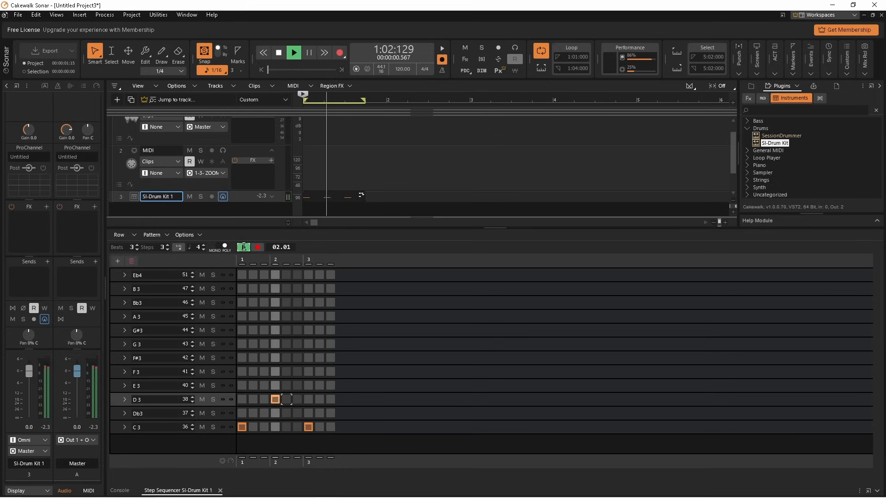
click(278, 52)
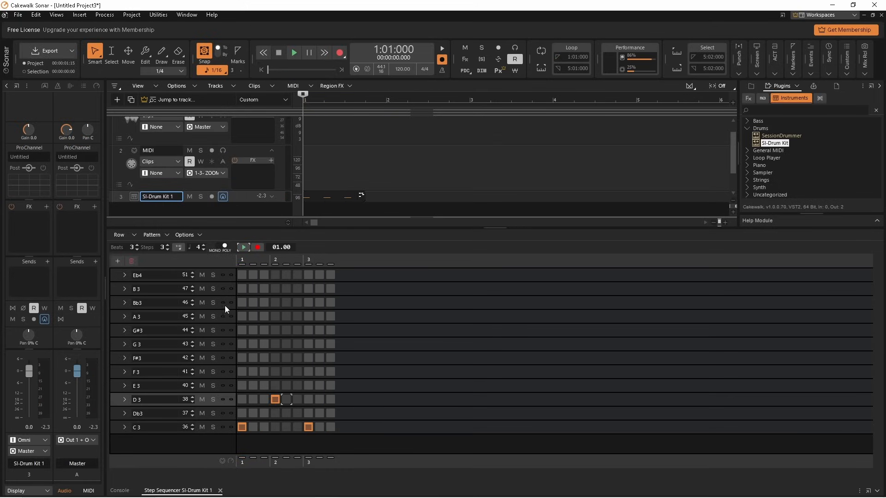
- Enable F#3 hits on steps 1, 3, 4, 6, 7 and 9, then show its velocity settings
click(264, 359)
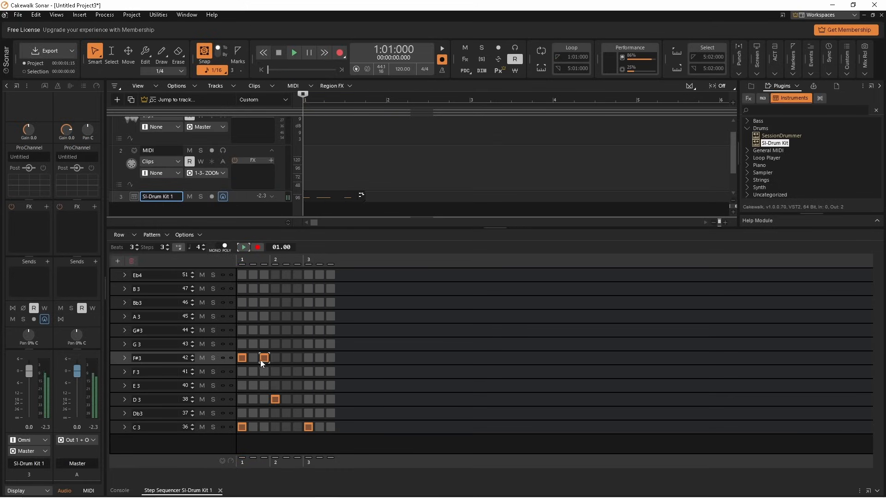
click(275, 358)
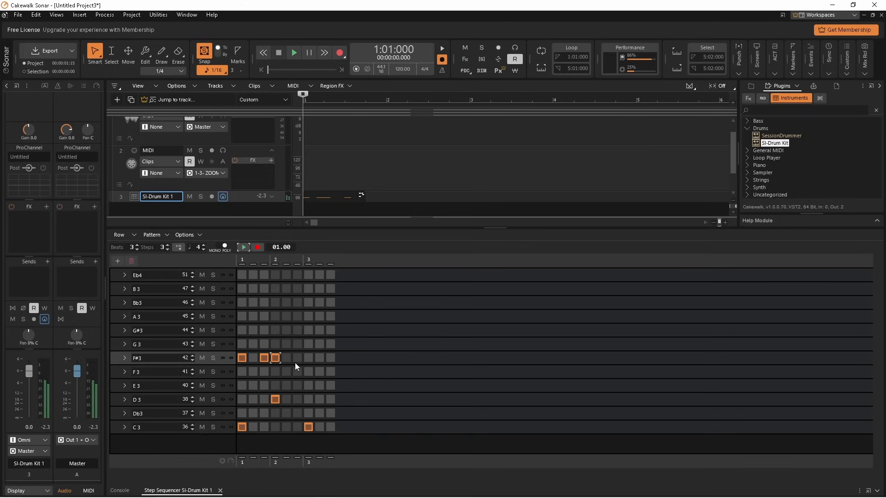
click(331, 358)
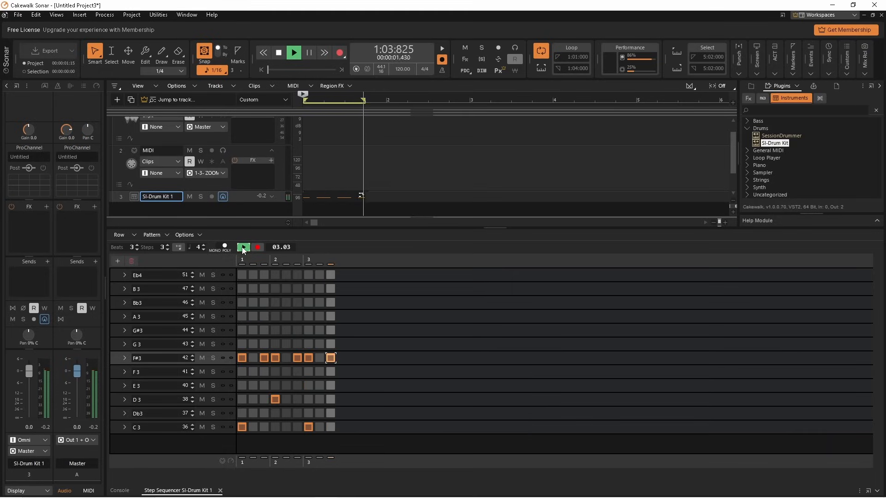
click(278, 52)
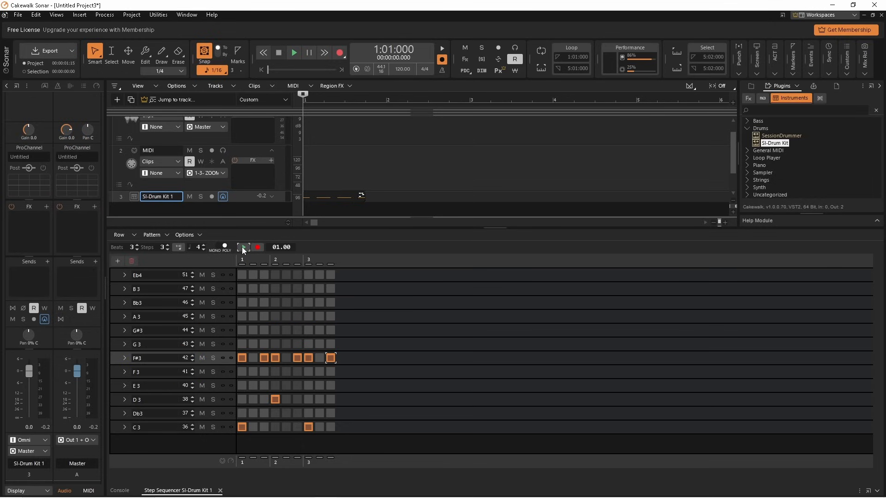
click(125, 358)
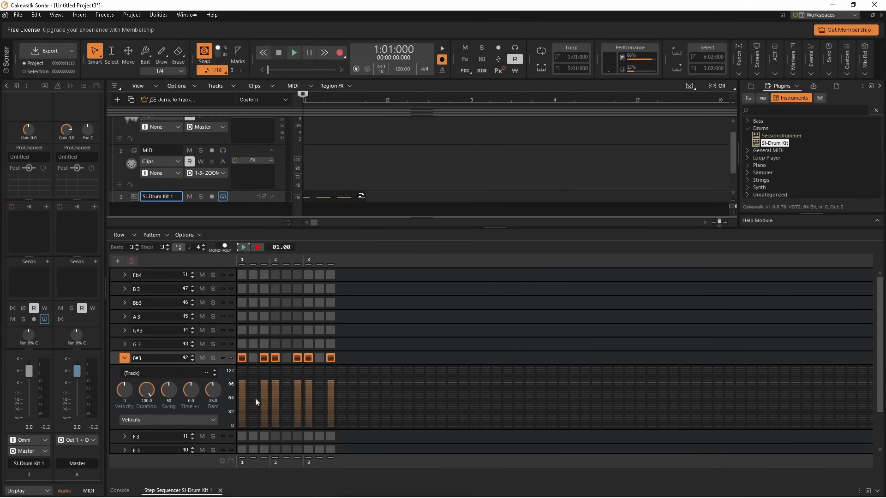
mouse_move(265, 397)
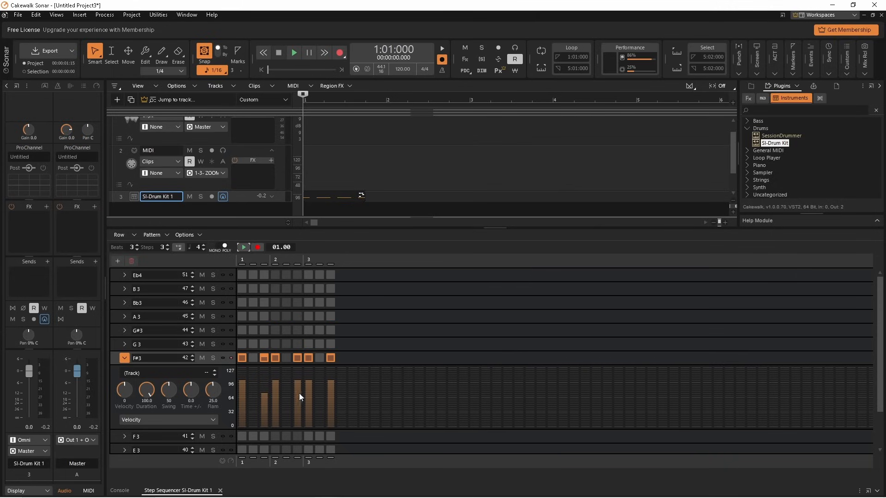
mouse_move(308, 396)
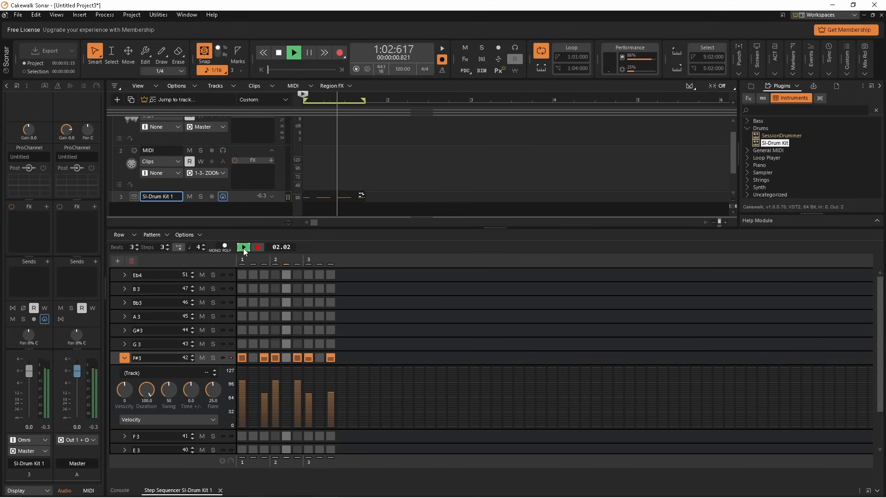
- Lower several F#3 velocity bars to create accents, auditioning between changes
click(278, 52)
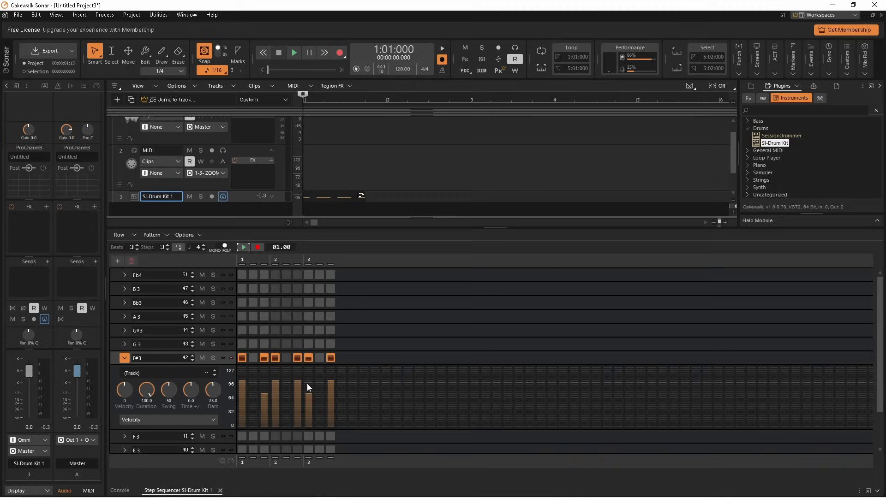
click(308, 387)
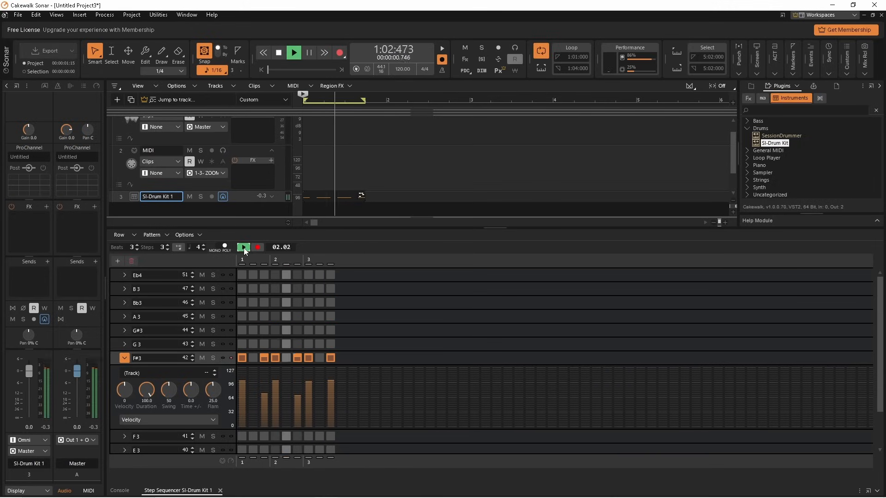
click(294, 51)
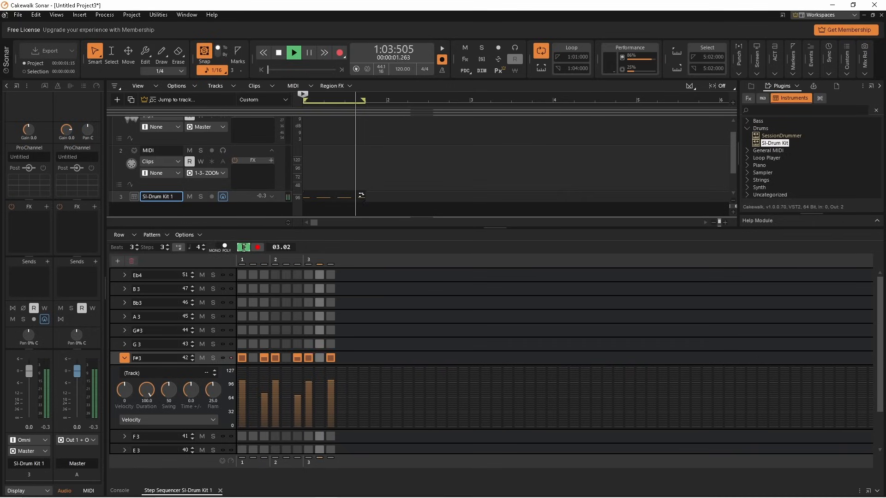
click(278, 52)
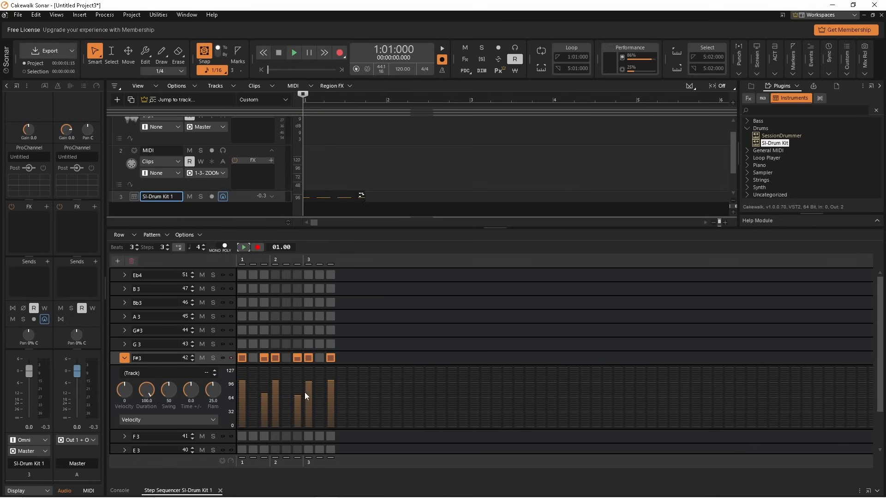
mouse_move(308, 400)
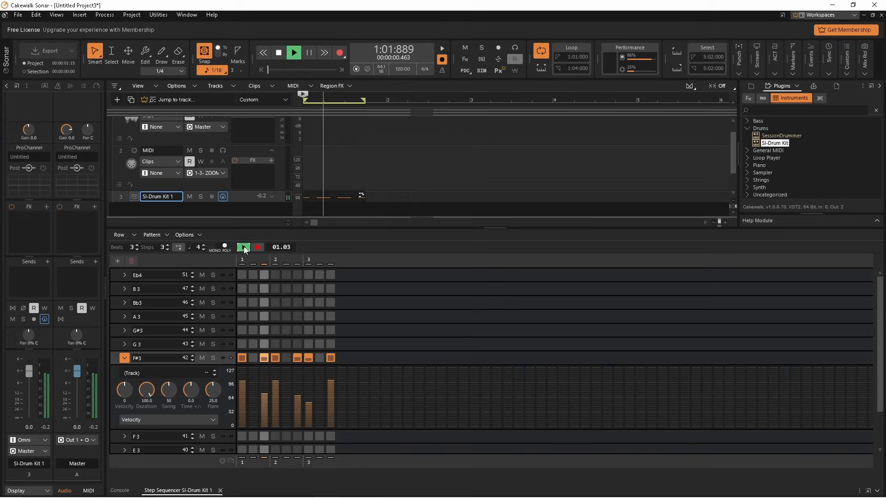
click(277, 52)
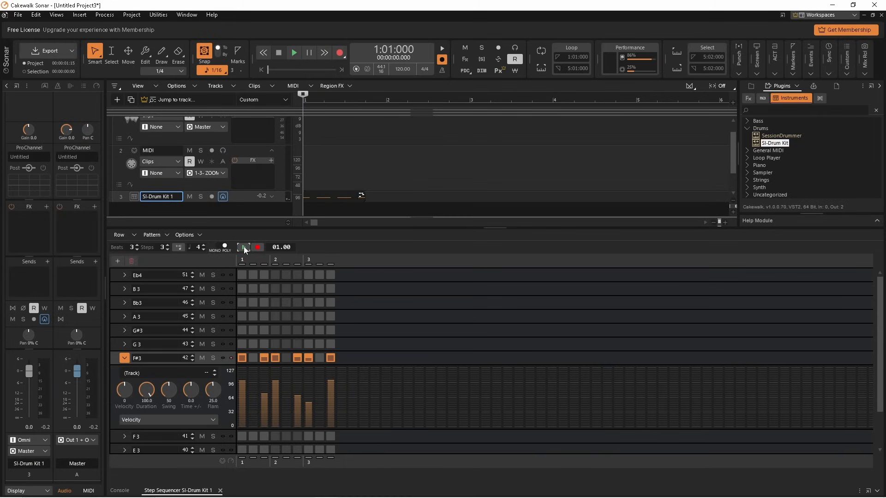